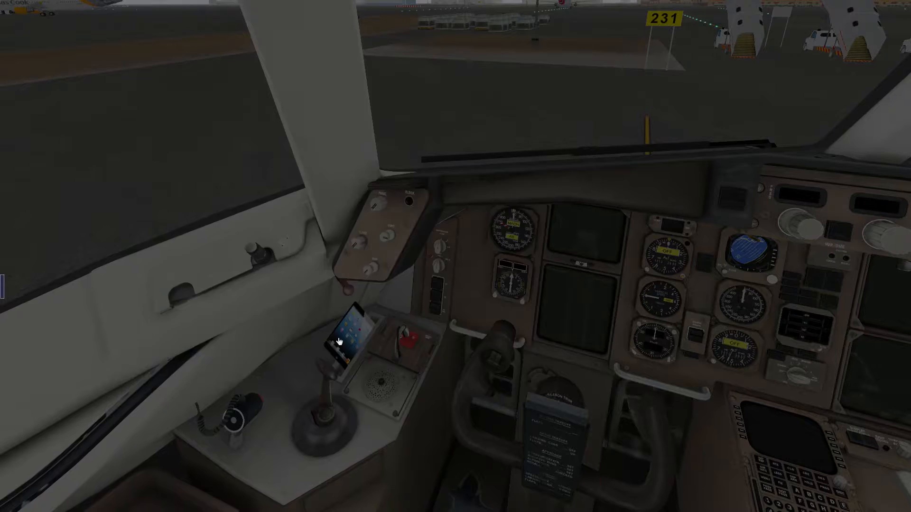
Open the EFB tablet's GENERAL page, with real limits and autosave enabled
click(342, 337)
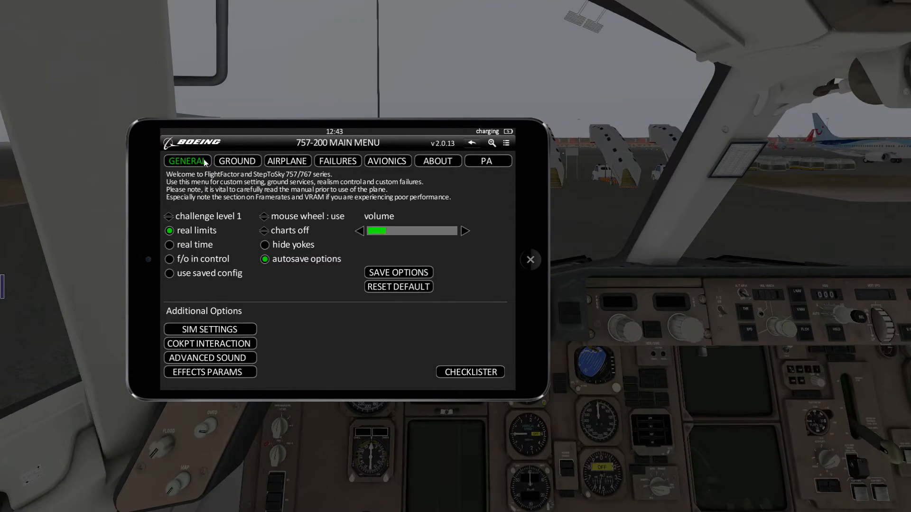
mouse_move(196, 179)
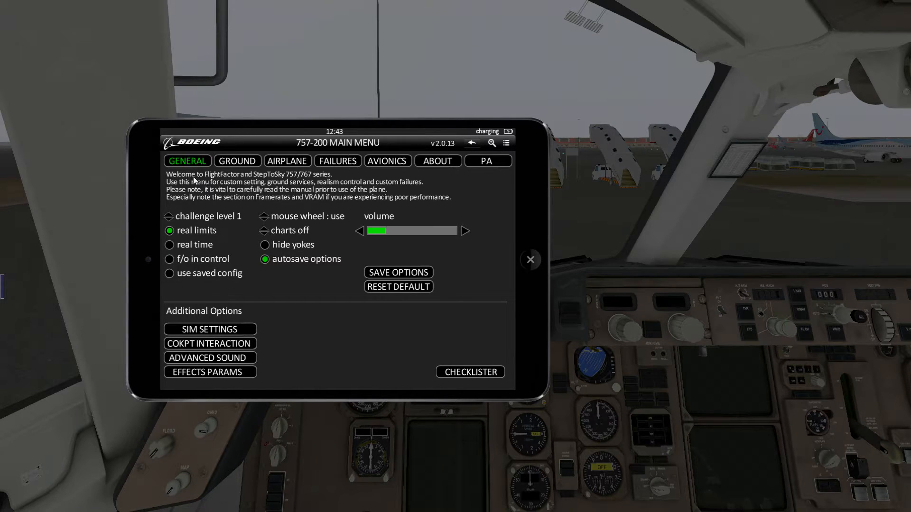
mouse_move(160, 230)
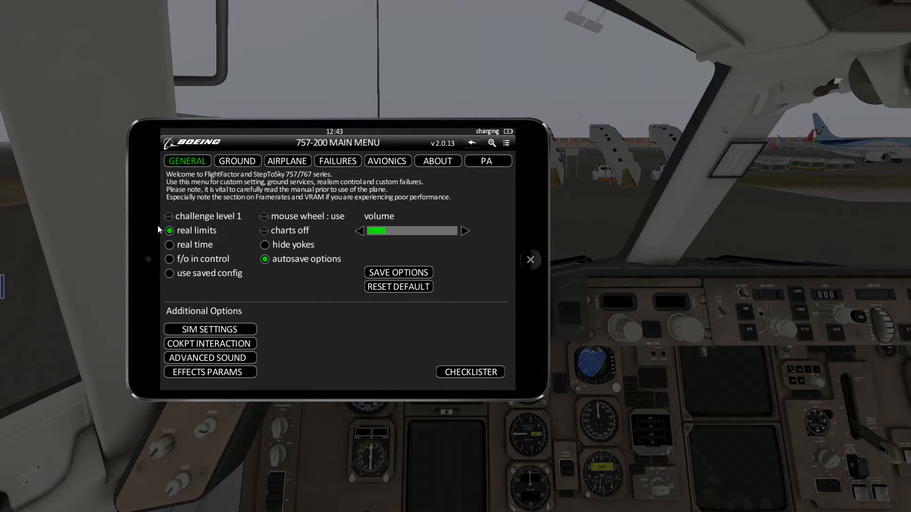
mouse_move(175, 232)
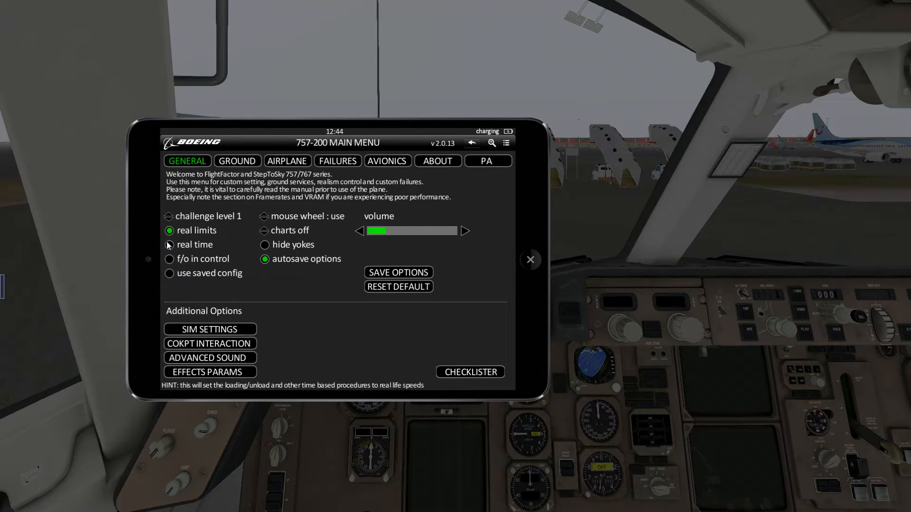
mouse_move(138, 232)
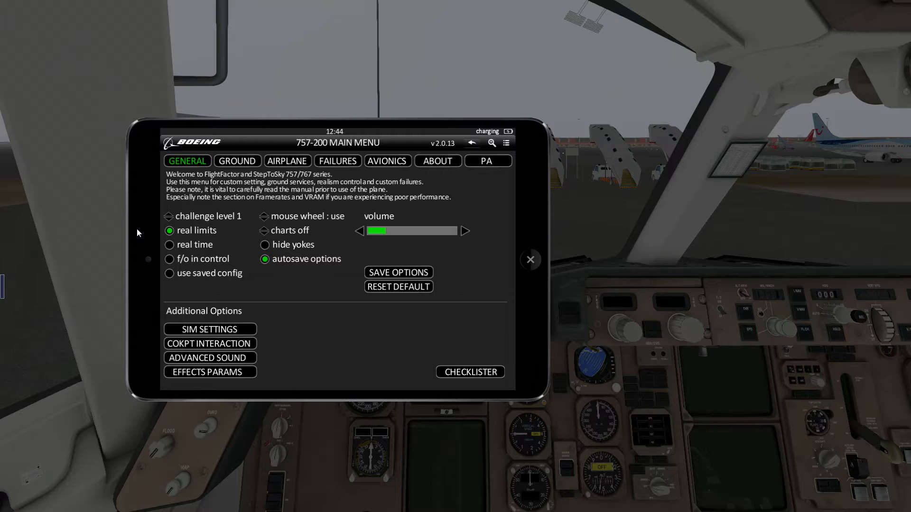
mouse_move(169, 259)
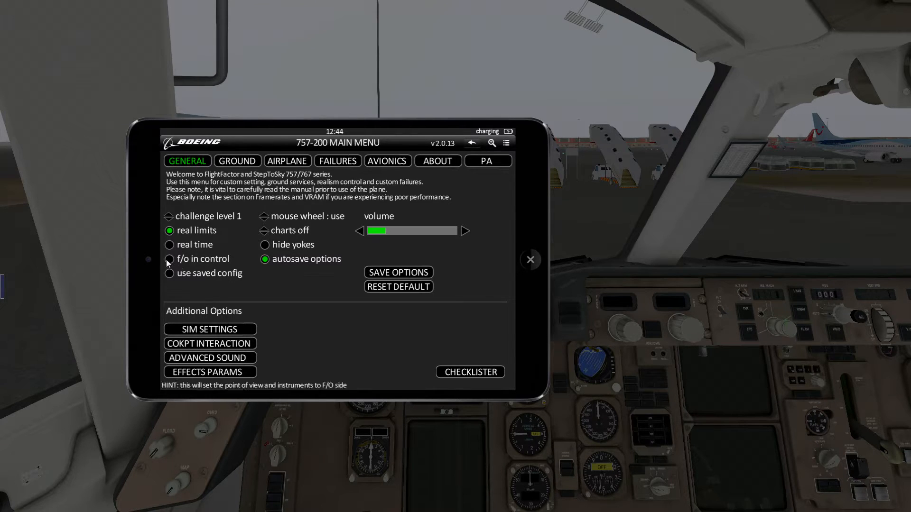
mouse_move(170, 299)
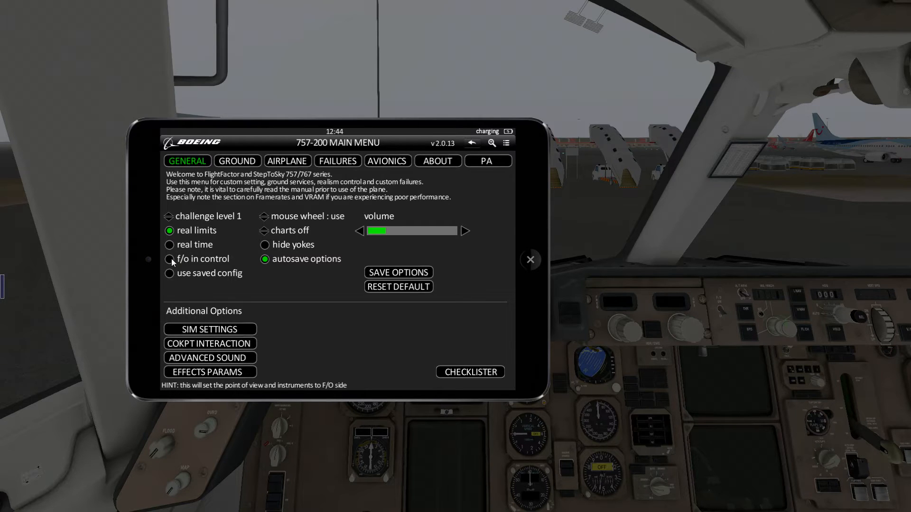
mouse_move(239, 265)
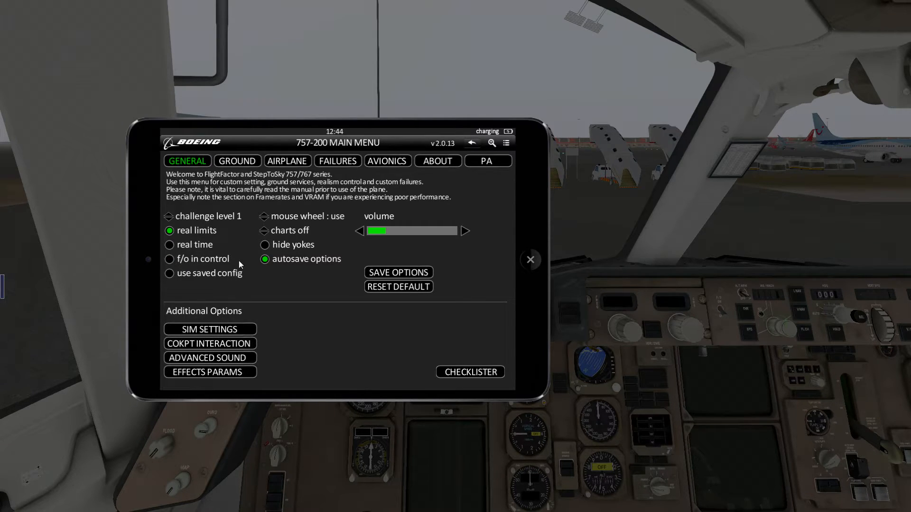
Call passenger bus, stairs, fuel truck and chocks; set 5000 lbs cargo and 35000 lbs fuel
click(236, 161)
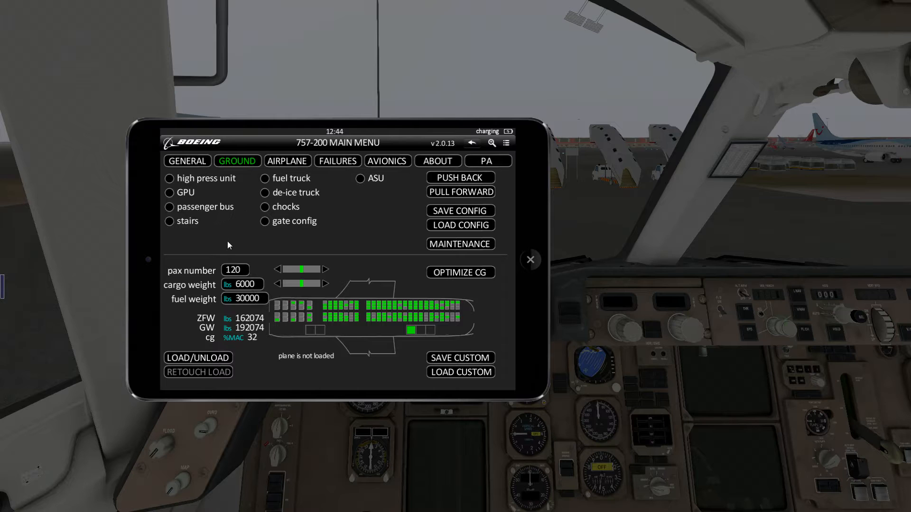
click(169, 207)
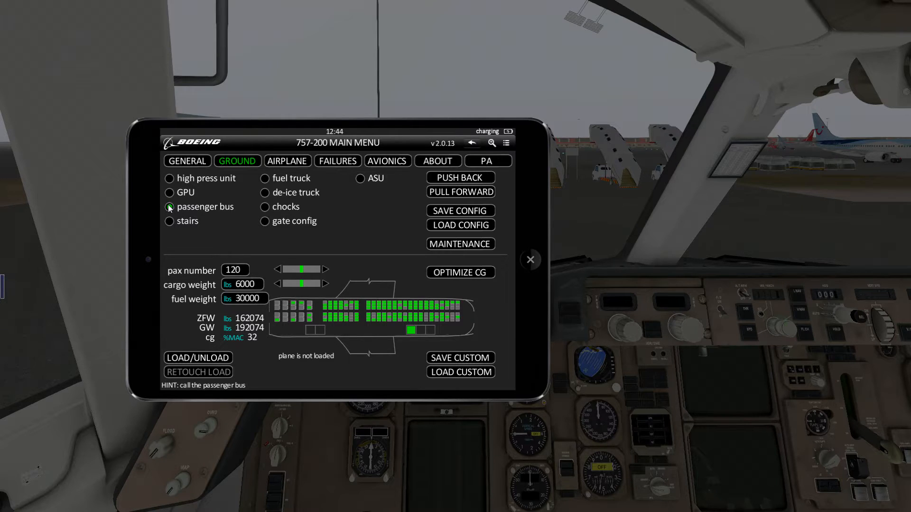
click(169, 222)
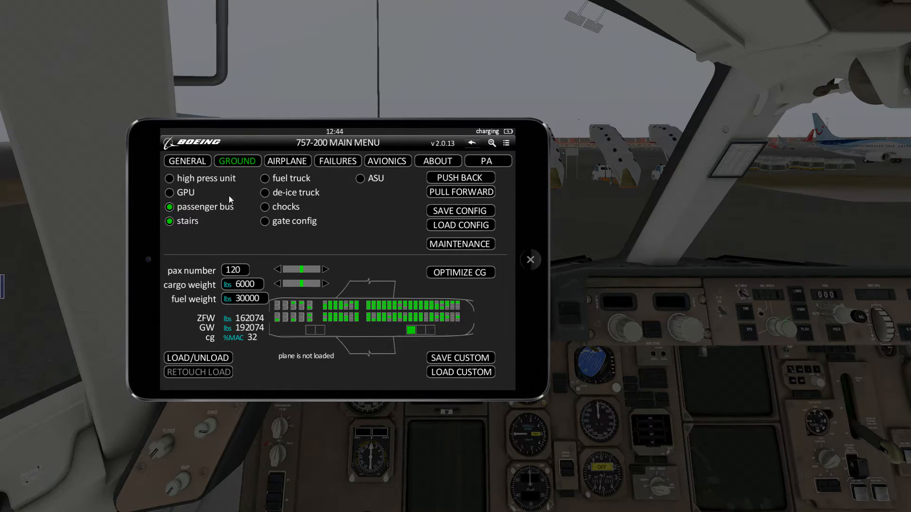
click(266, 179)
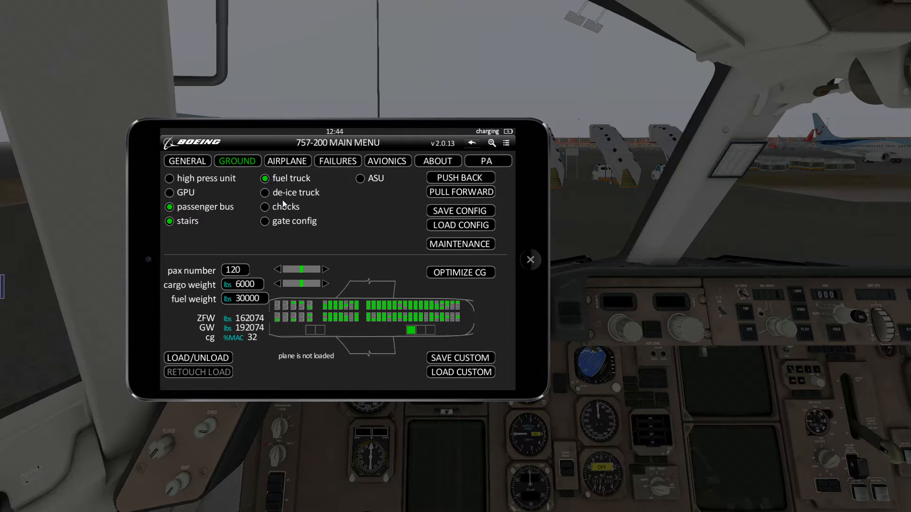
click(265, 207)
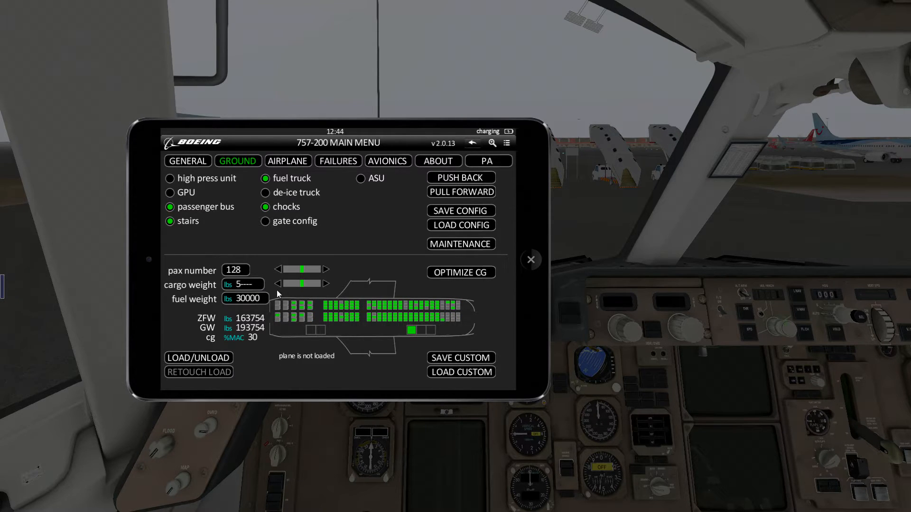
click(243, 298)
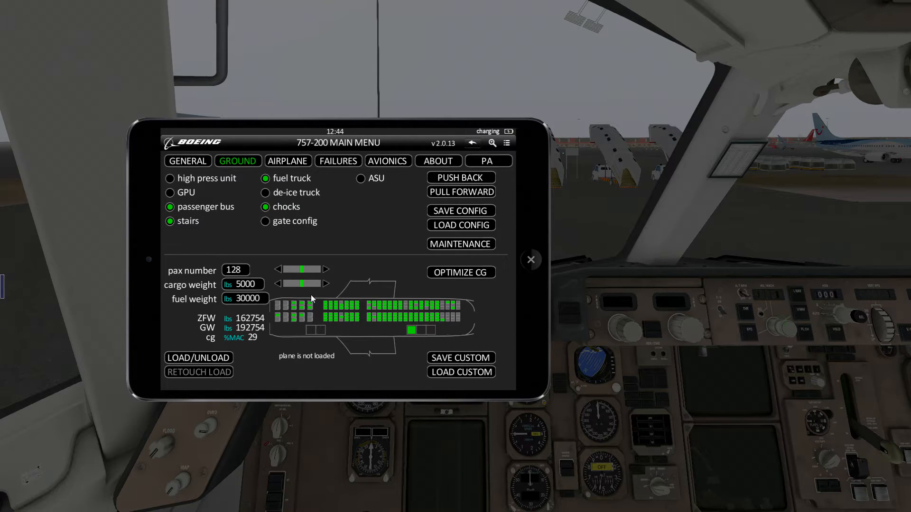
click(245, 298)
text(35000)
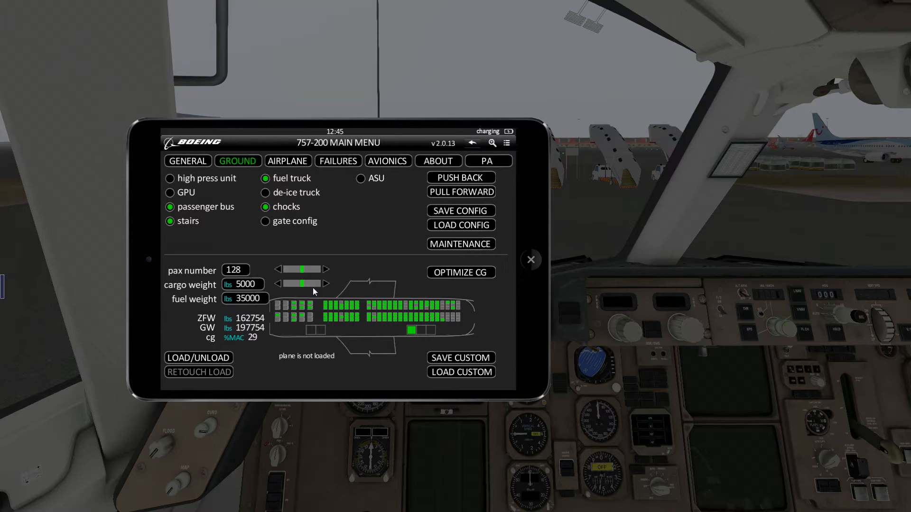
mouse_move(292, 258)
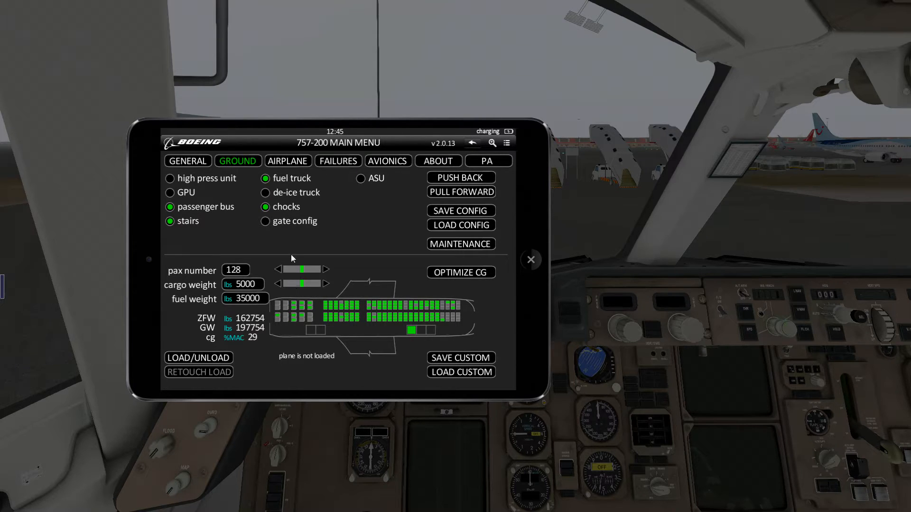
On the AIRPLANE page, open the left front passenger door and forward cargo door
click(288, 161)
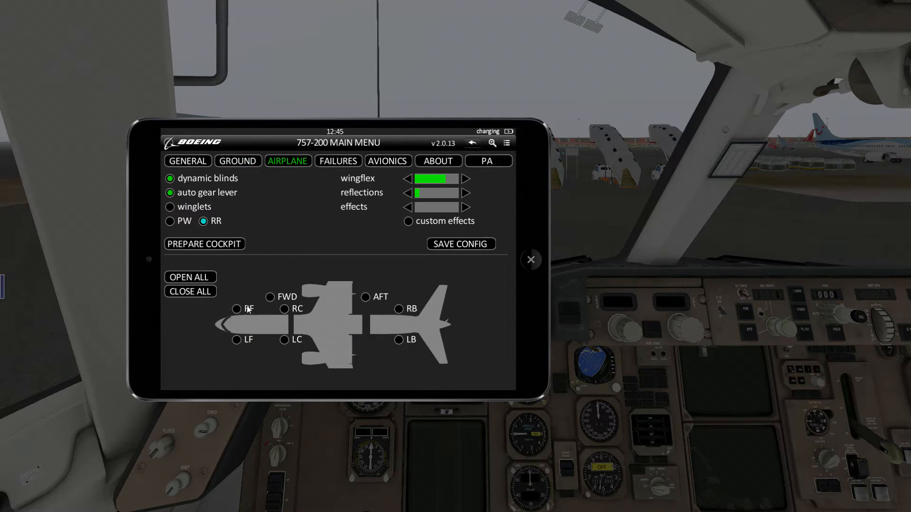
mouse_move(238, 342)
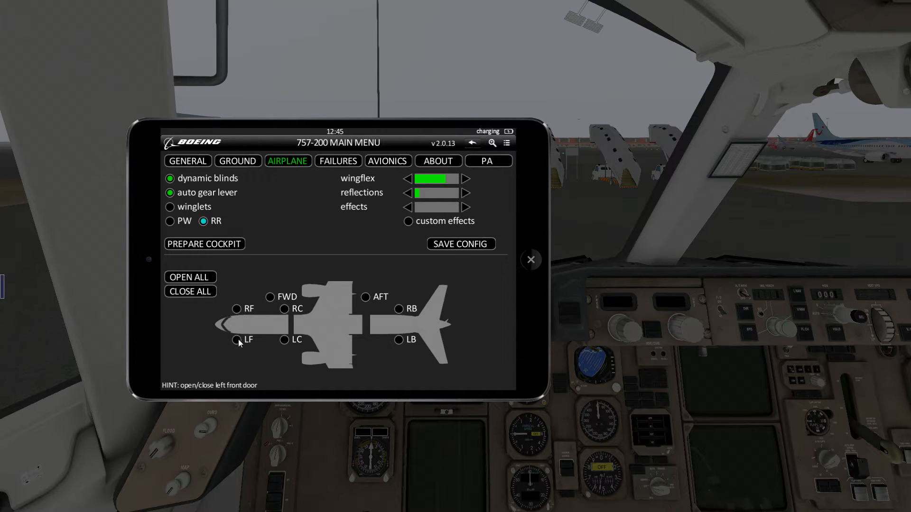
click(236, 340)
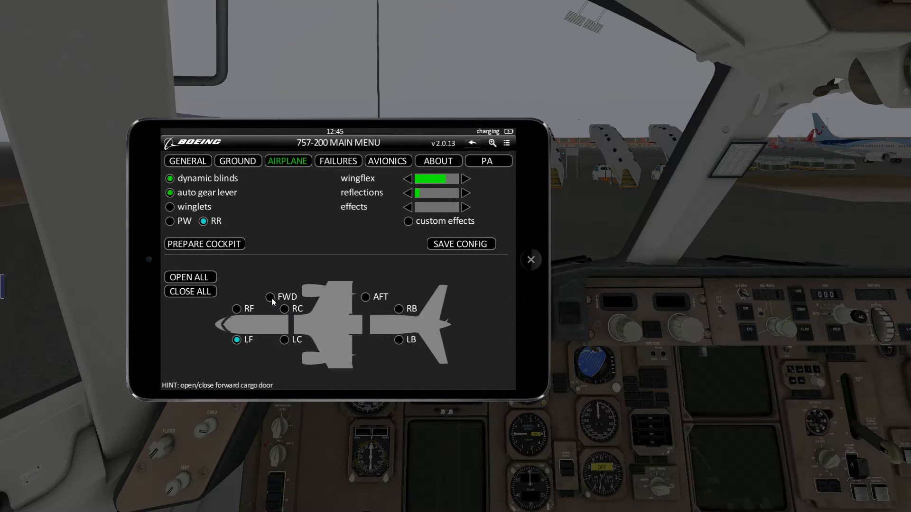
click(269, 297)
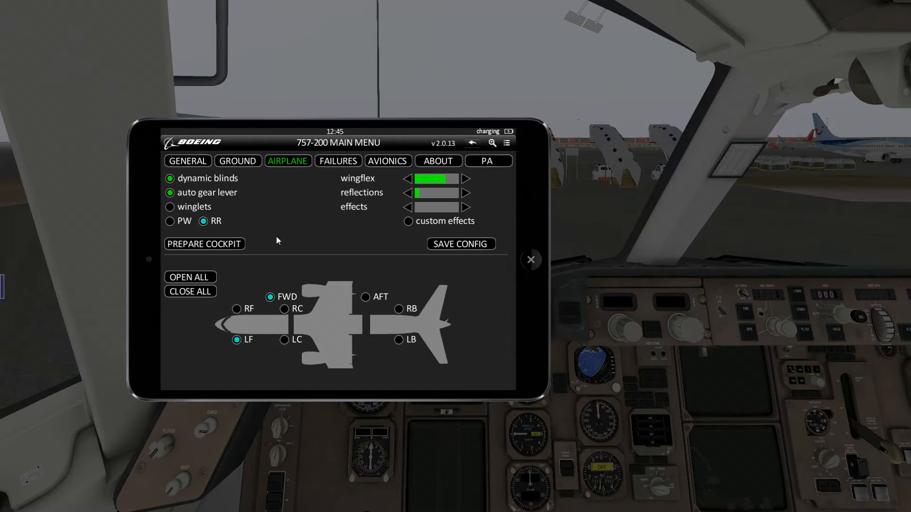
Start loading 128 passengers, 5000 lbs cargo and 35000 lbs fuel via LOAD/UNLOAD
click(237, 161)
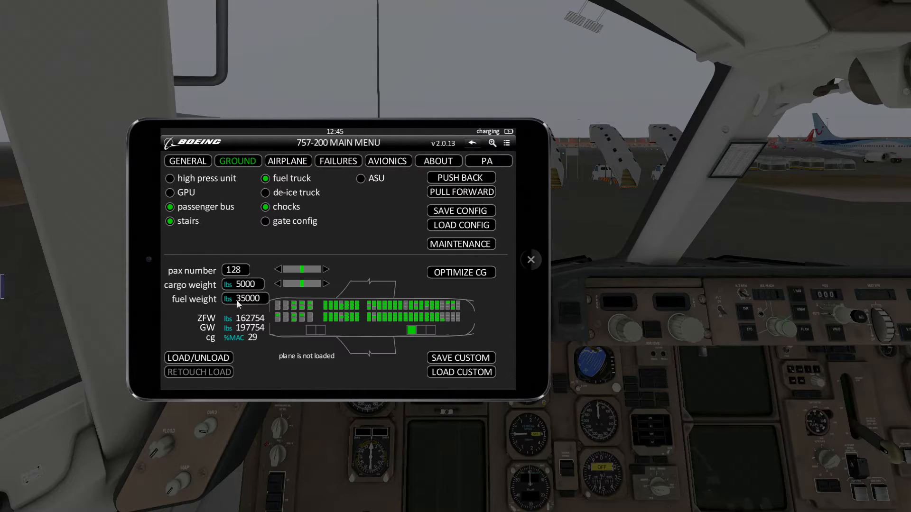
click(199, 357)
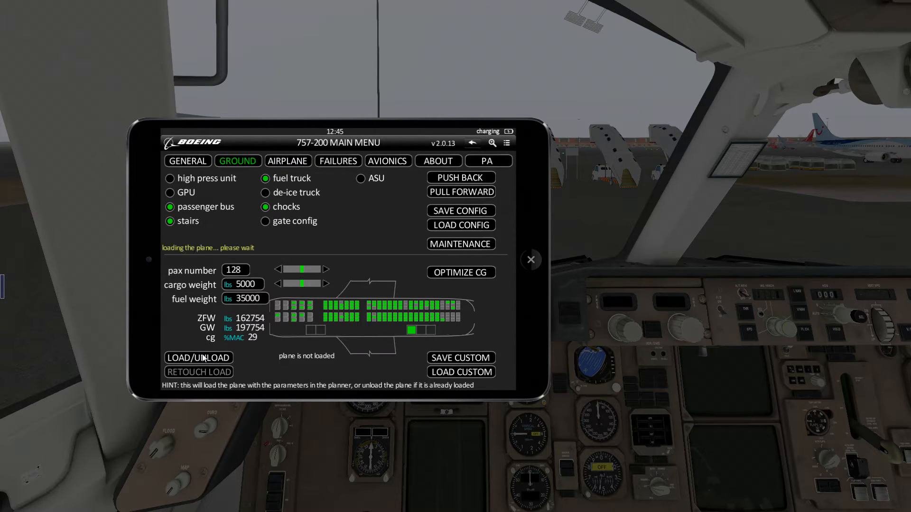
mouse_move(194, 259)
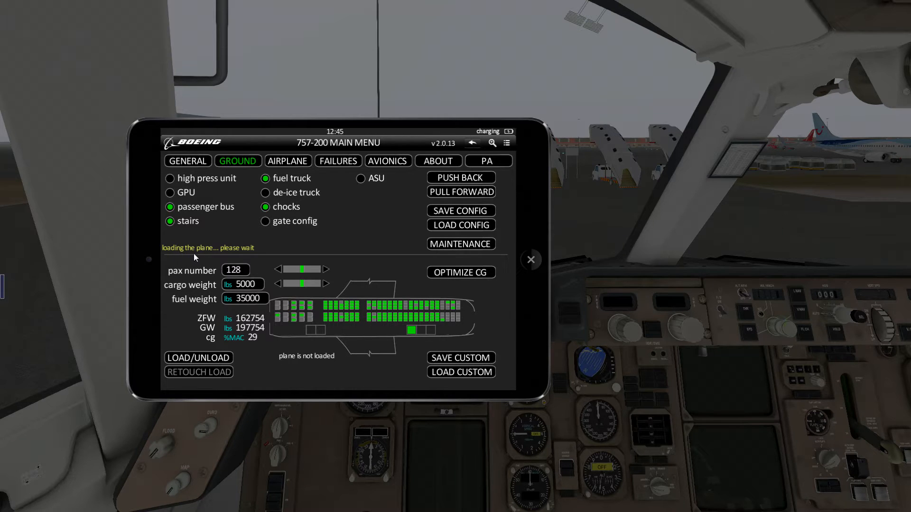
mouse_move(292, 262)
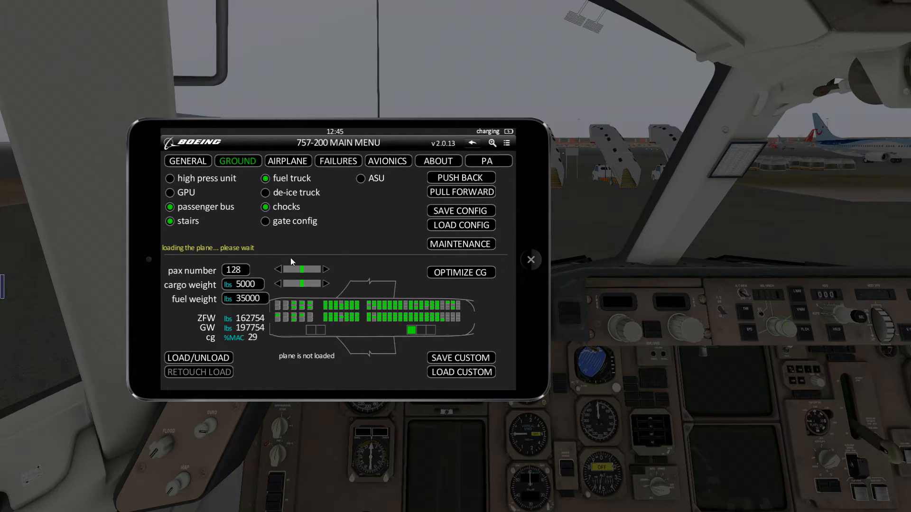
click(188, 161)
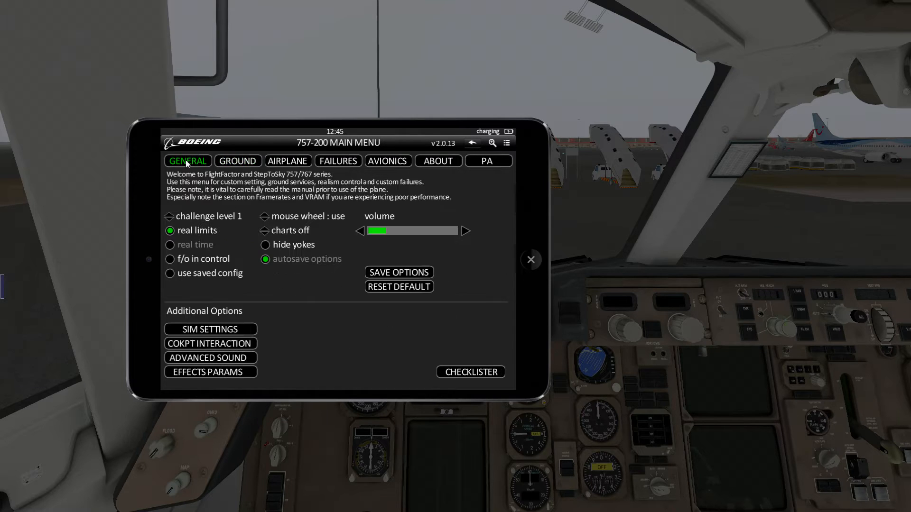
mouse_move(181, 250)
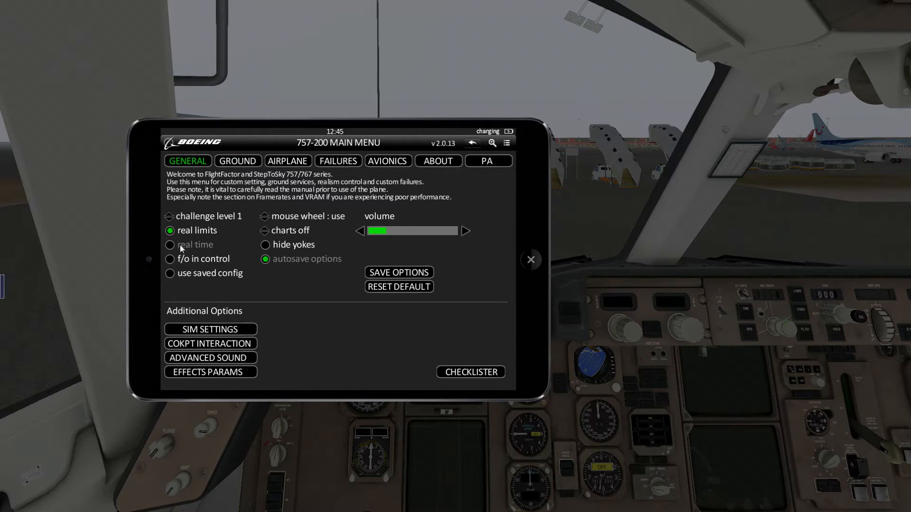
click(237, 161)
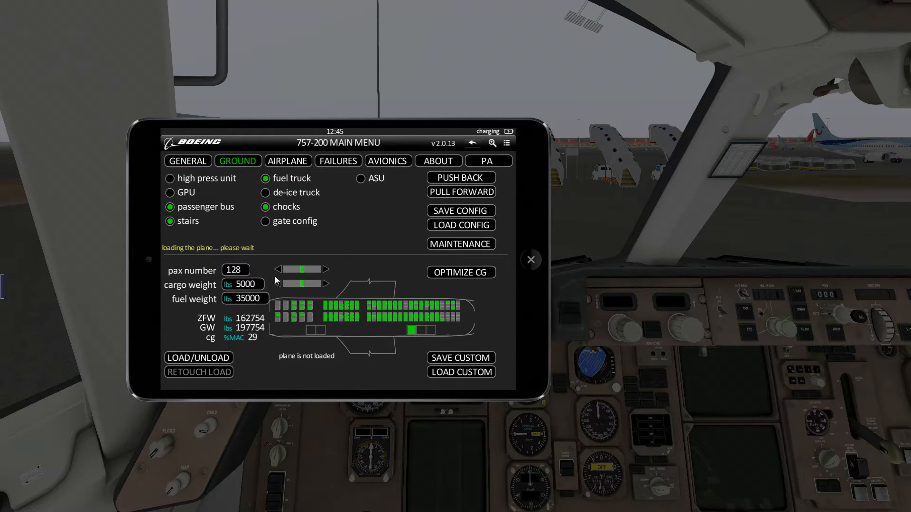
mouse_move(372, 245)
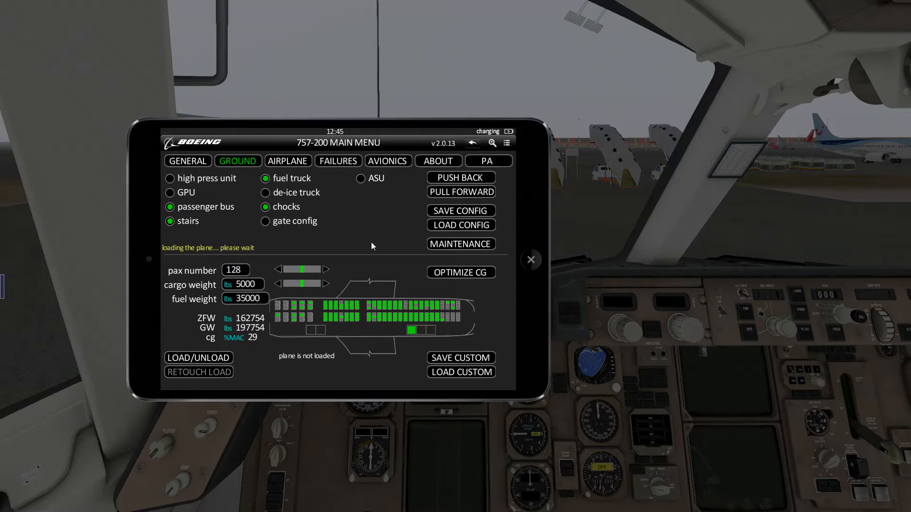
mouse_move(399, 272)
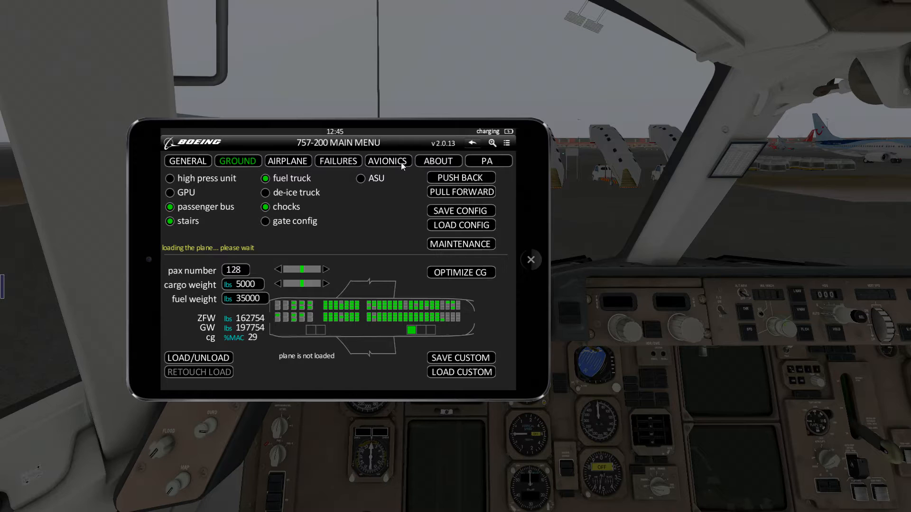
Show the AVIONICS page with EADI, EHSI, EICAS and autopilot options
click(387, 161)
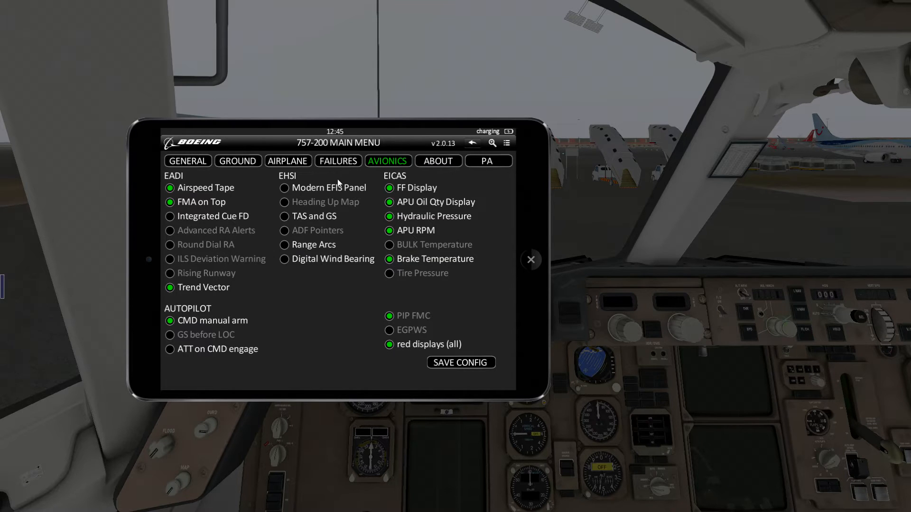
mouse_move(227, 196)
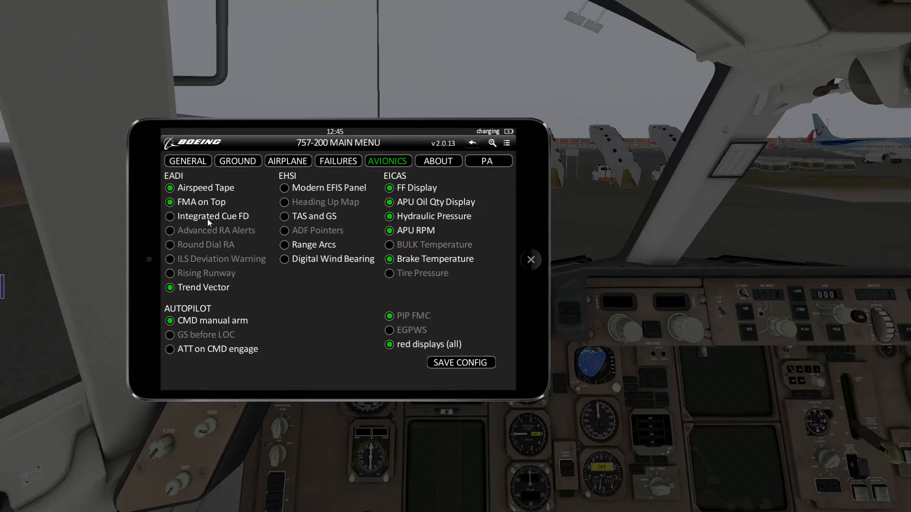
mouse_move(285, 336)
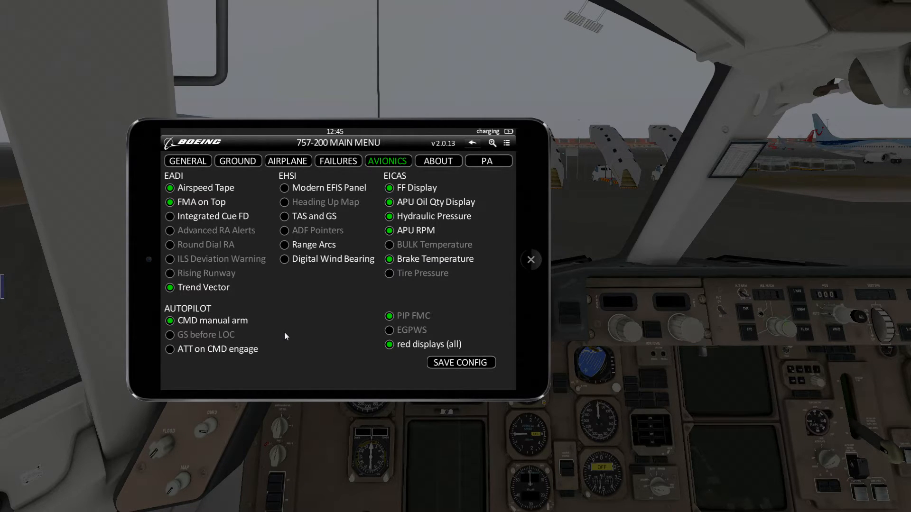
mouse_move(182, 278)
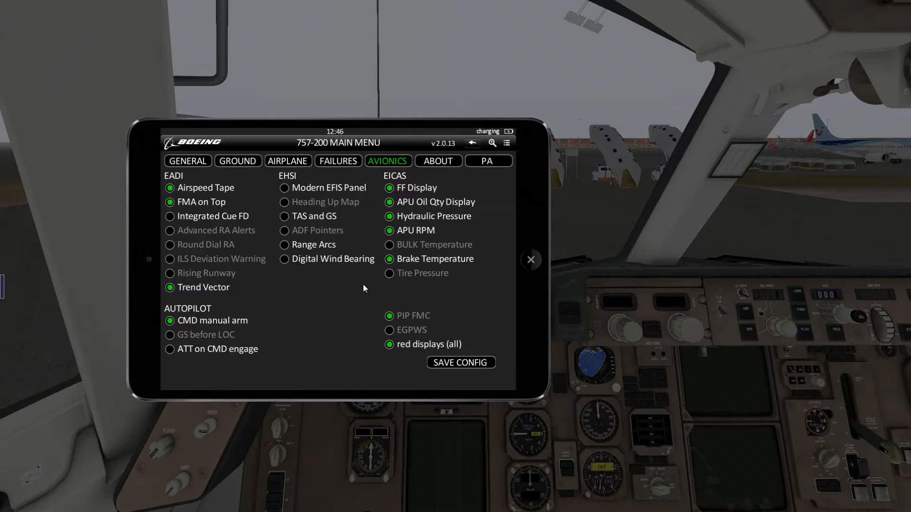
mouse_move(393, 318)
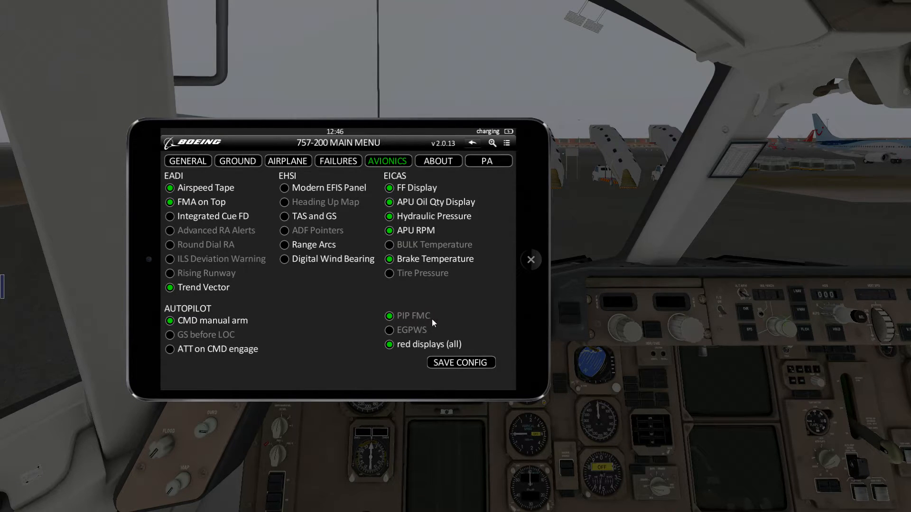
mouse_move(448, 307)
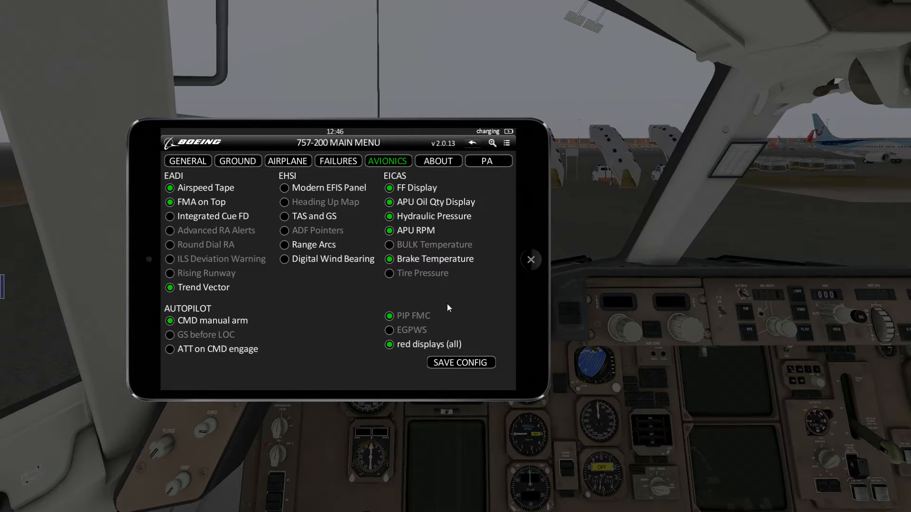
mouse_move(424, 331)
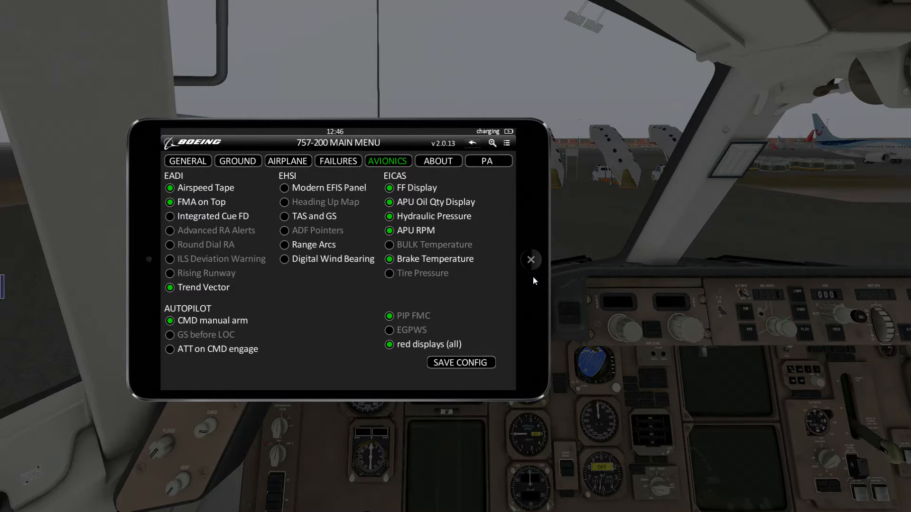
Put away the tablet and switch on the overhead panel's electrical power
click(530, 260)
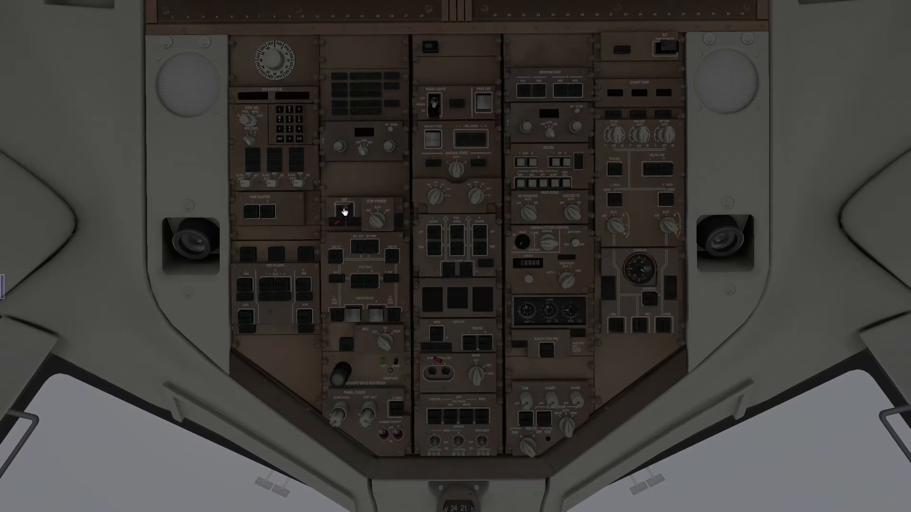
click(343, 209)
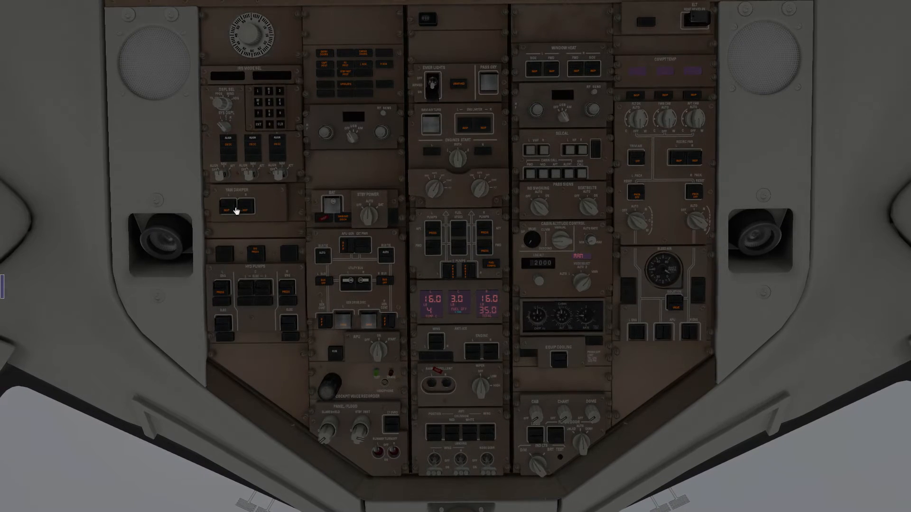
click(228, 207)
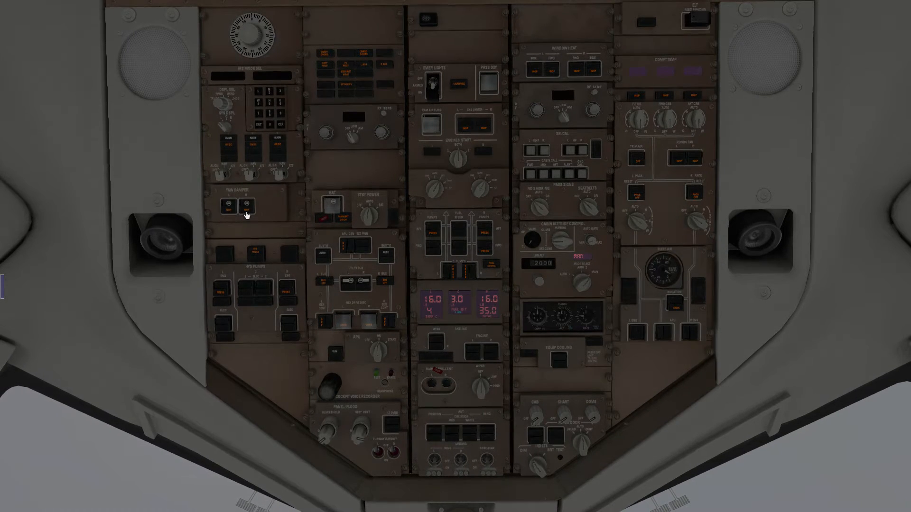